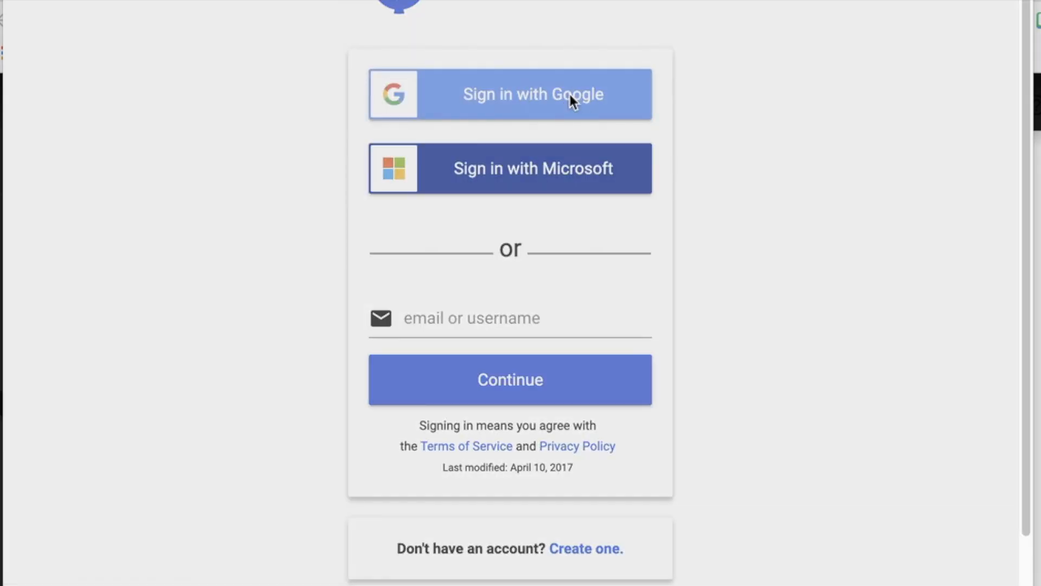
# Step: Sign in to Snap&Read with a Google account
pyautogui.click(510, 93)
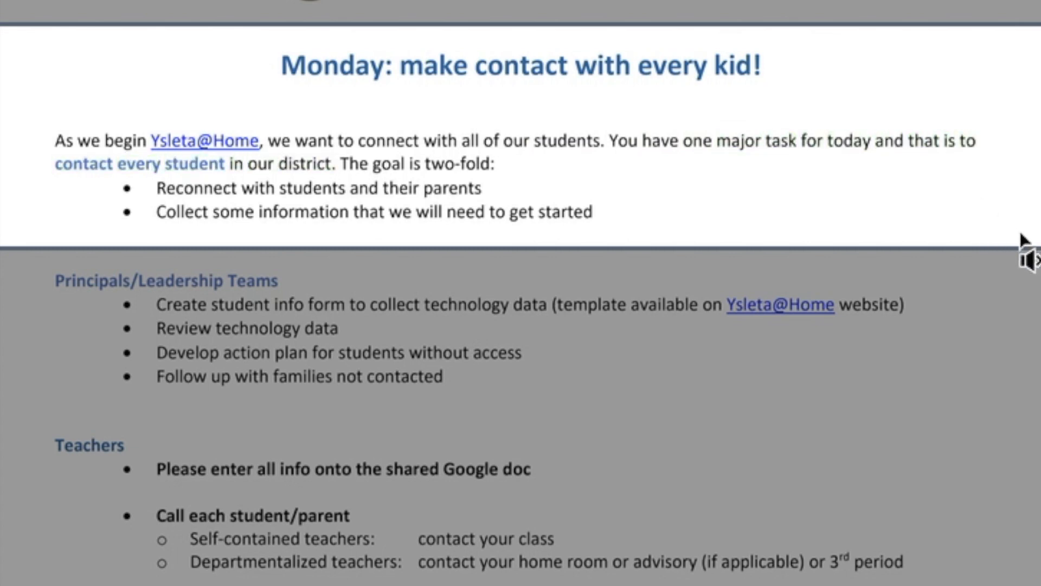
# Step: Play the PDF's Monday section aloud, then show the extension's options on the Minecraft math page
pyautogui.doubleClick(195, 188)
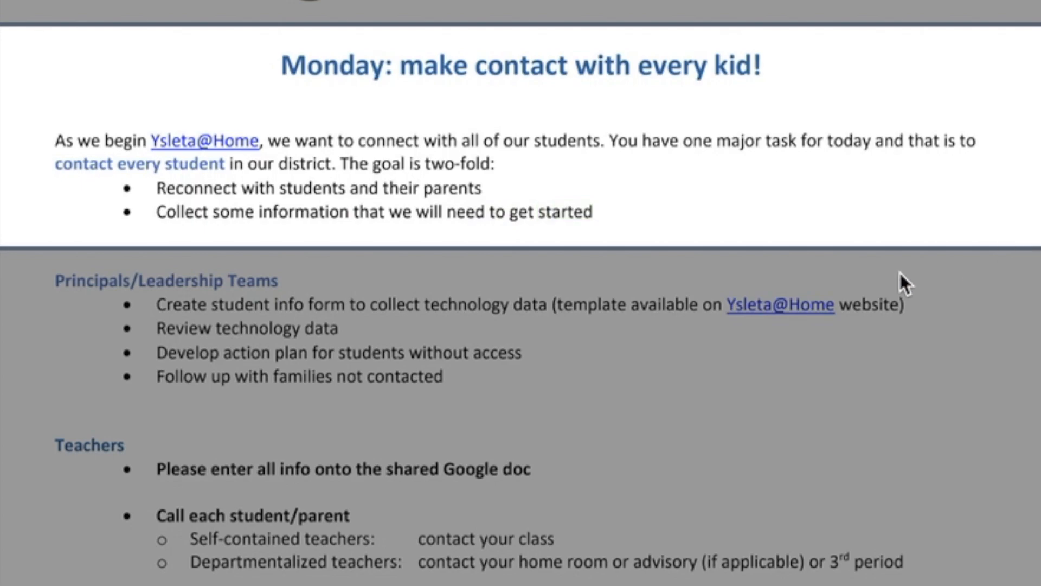
pyautogui.click(450, 30)
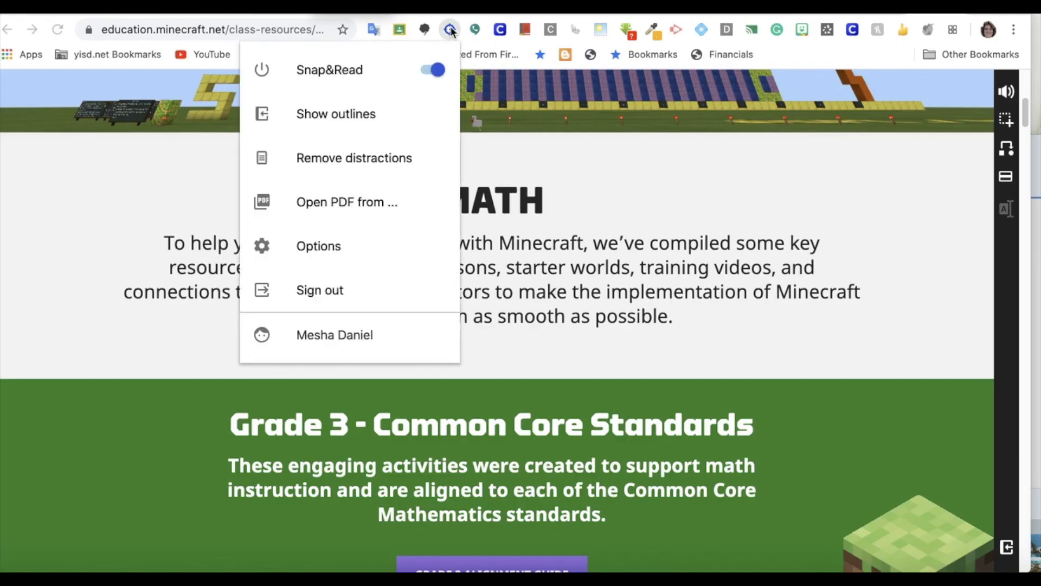
pyautogui.moveTo(861, 246)
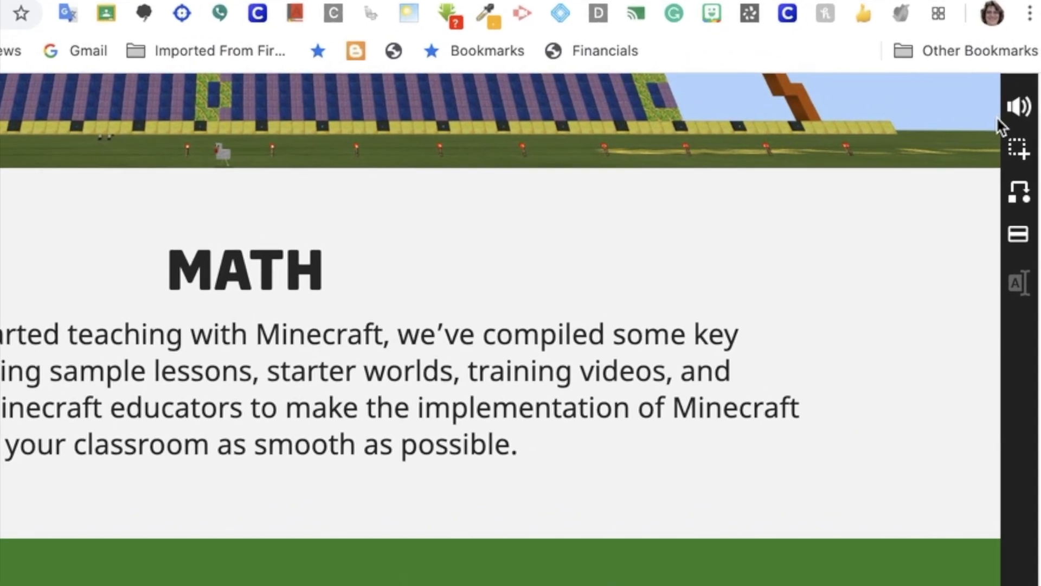
# Step: Scroll down the Minecraft Grade 3 math page with the reading toolbar left open
pyautogui.scroll(-3)
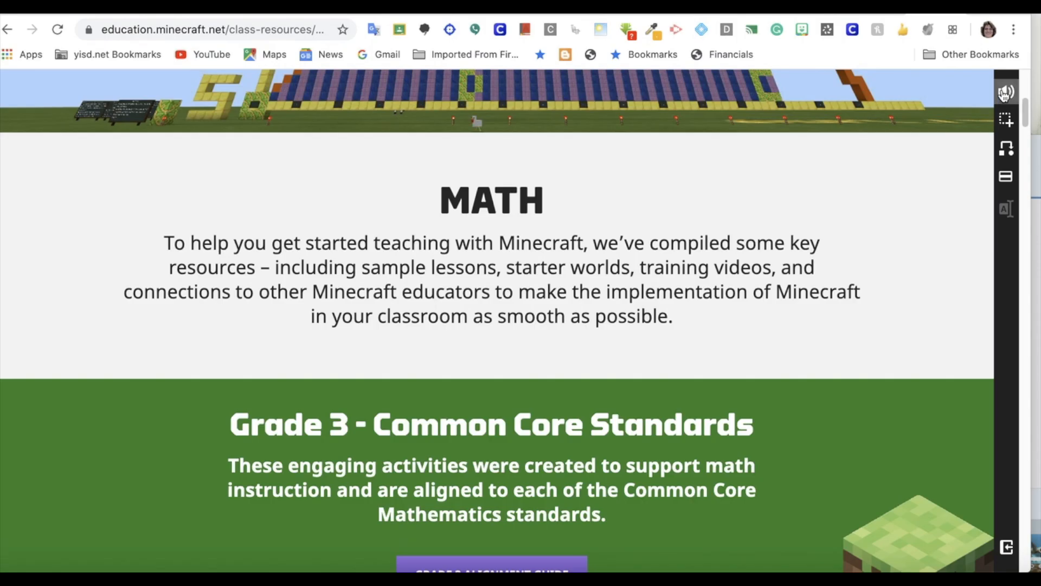
# Step: Read the MATH introduction paragraph aloud with word highlighting, then stop the reading
pyautogui.click(1006, 91)
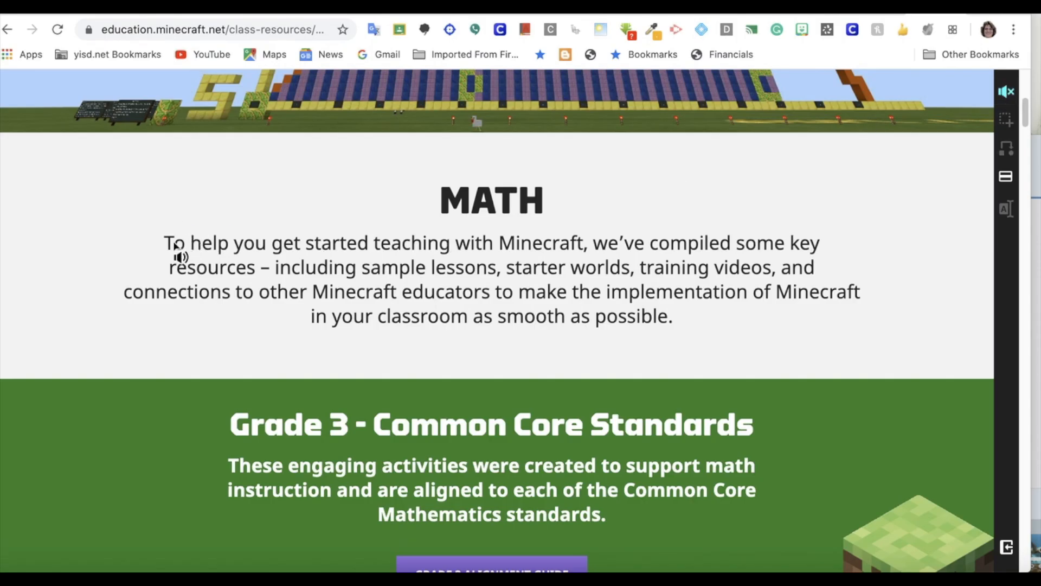
pyautogui.doubleClick(540, 242)
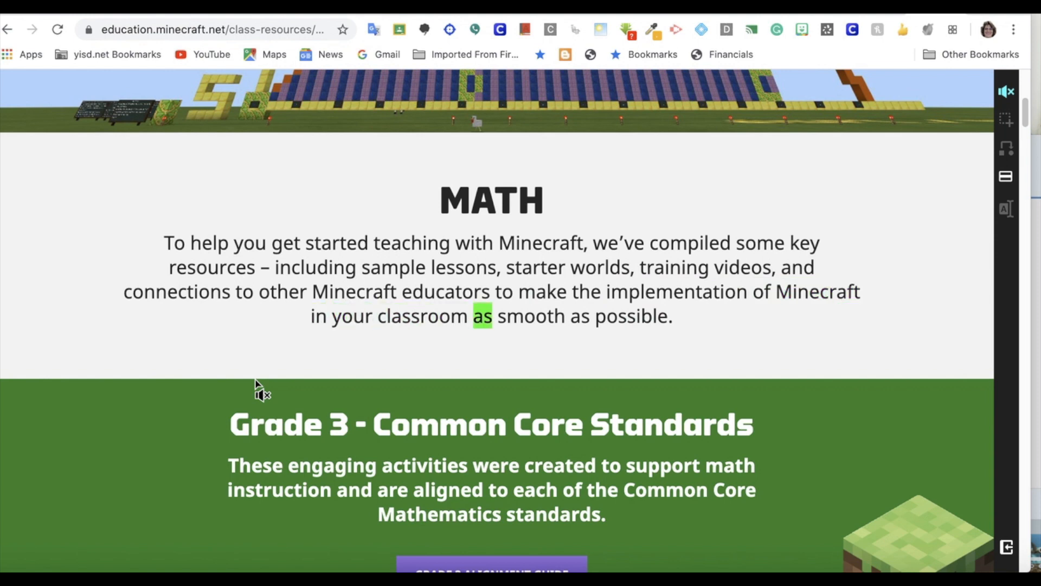
pyautogui.click(482, 316)
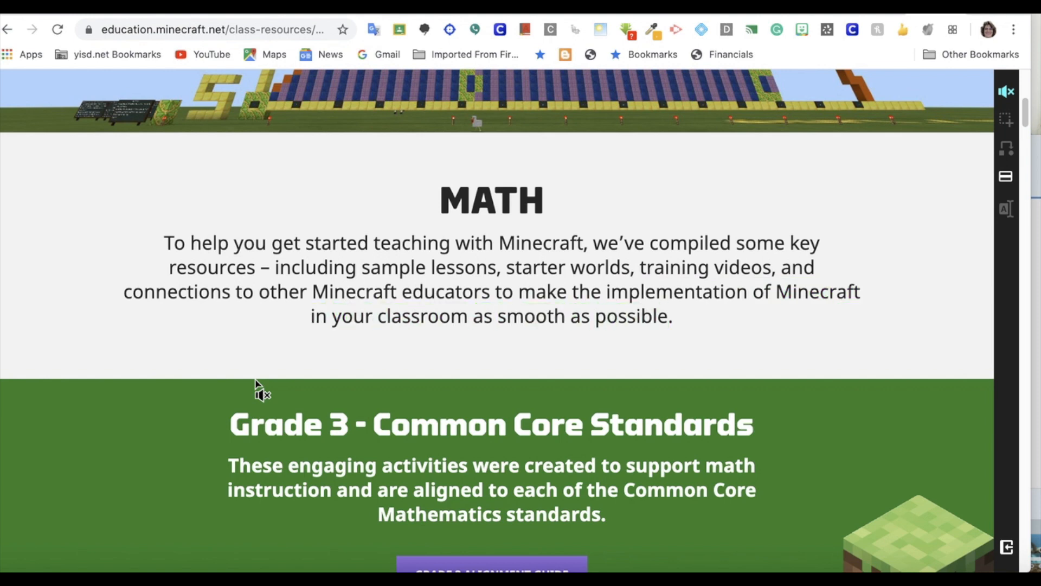